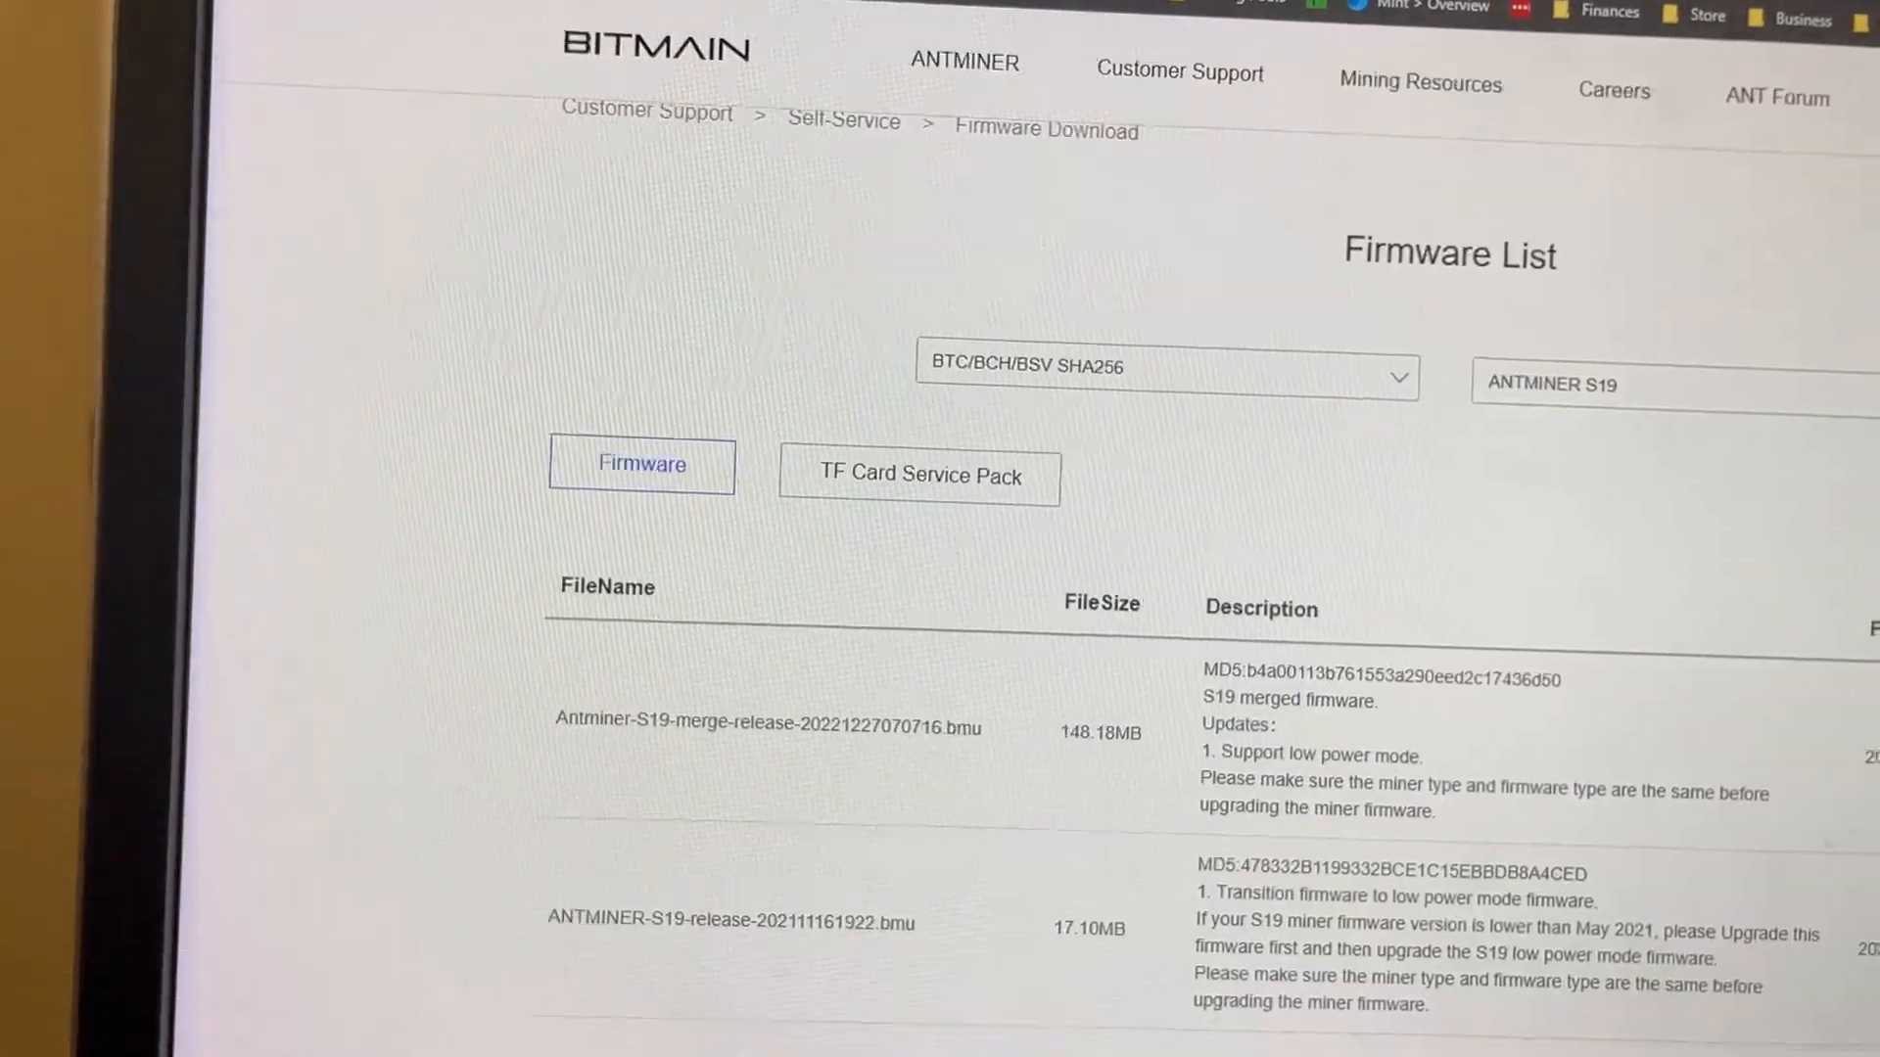
# Scroll the Antminer settings, then switch to Bitmain's Antminer S19 firmware download list
pyautogui.scroll(-3)
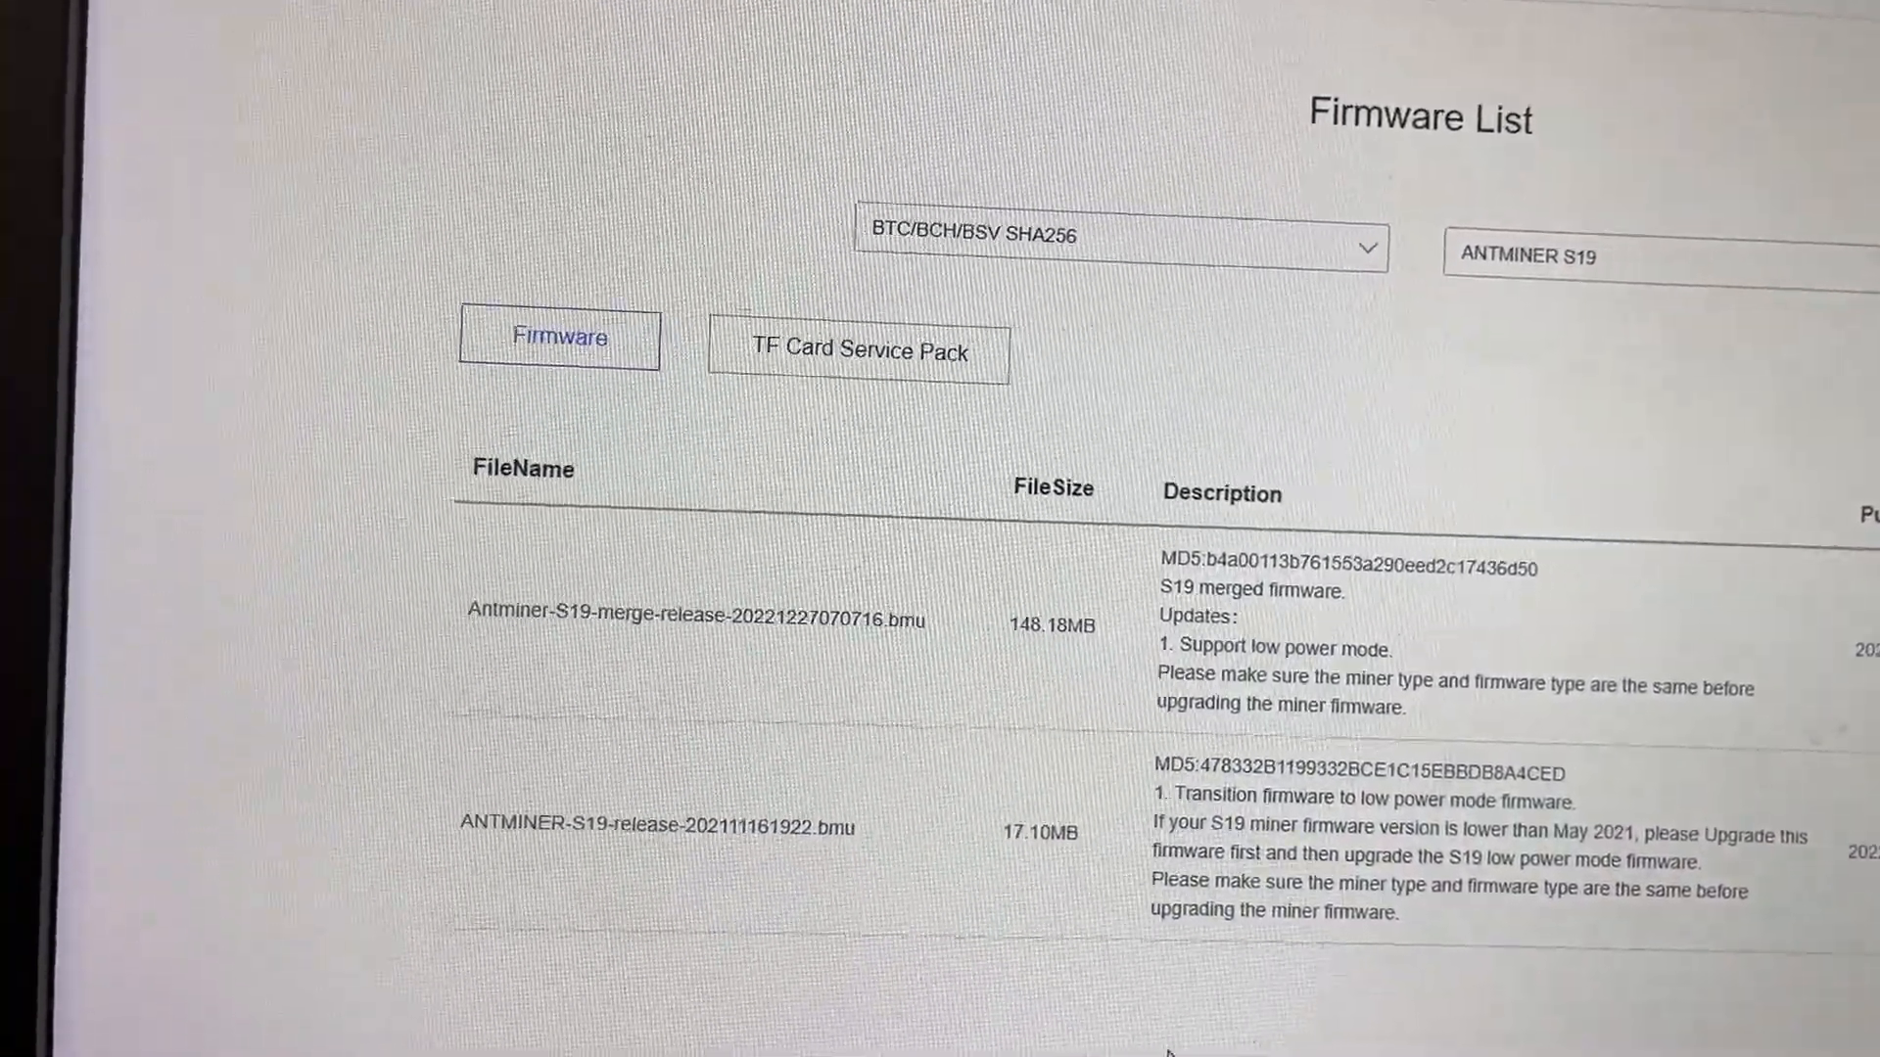
pyautogui.scroll(-3)
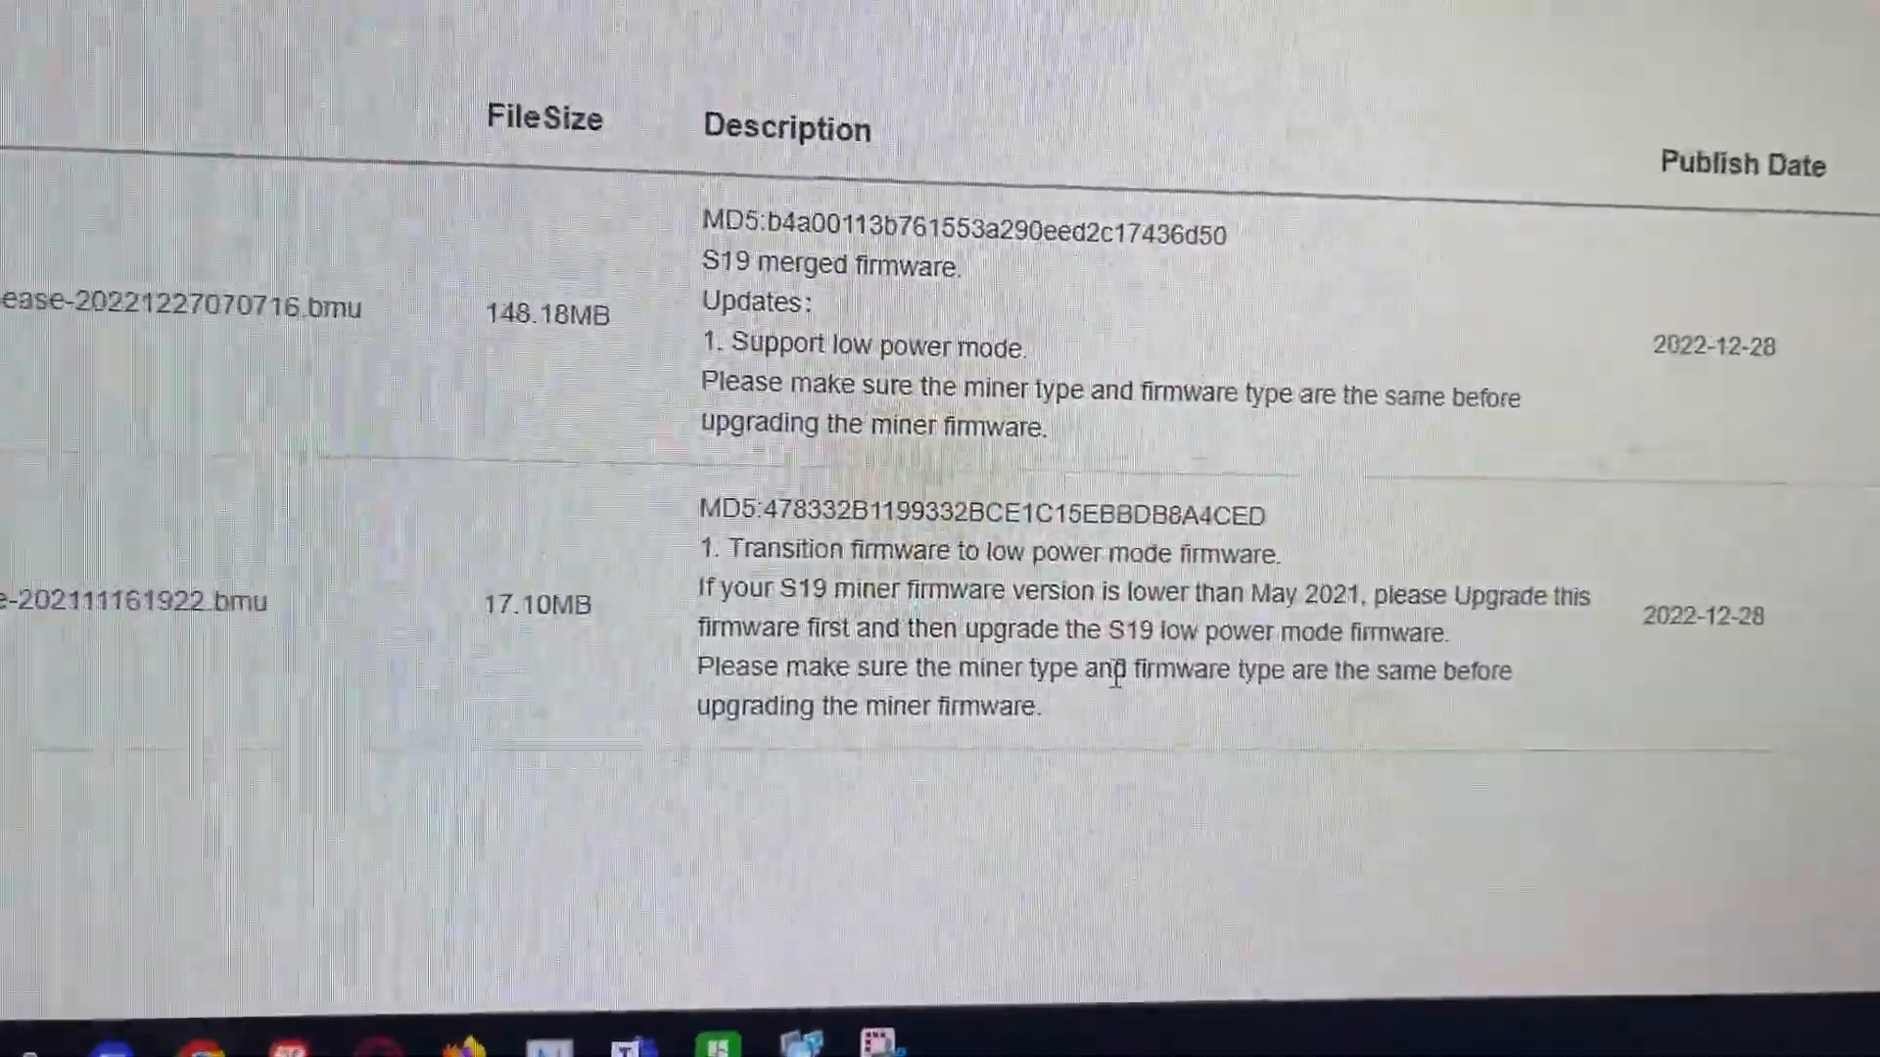
pyautogui.scroll(-3)
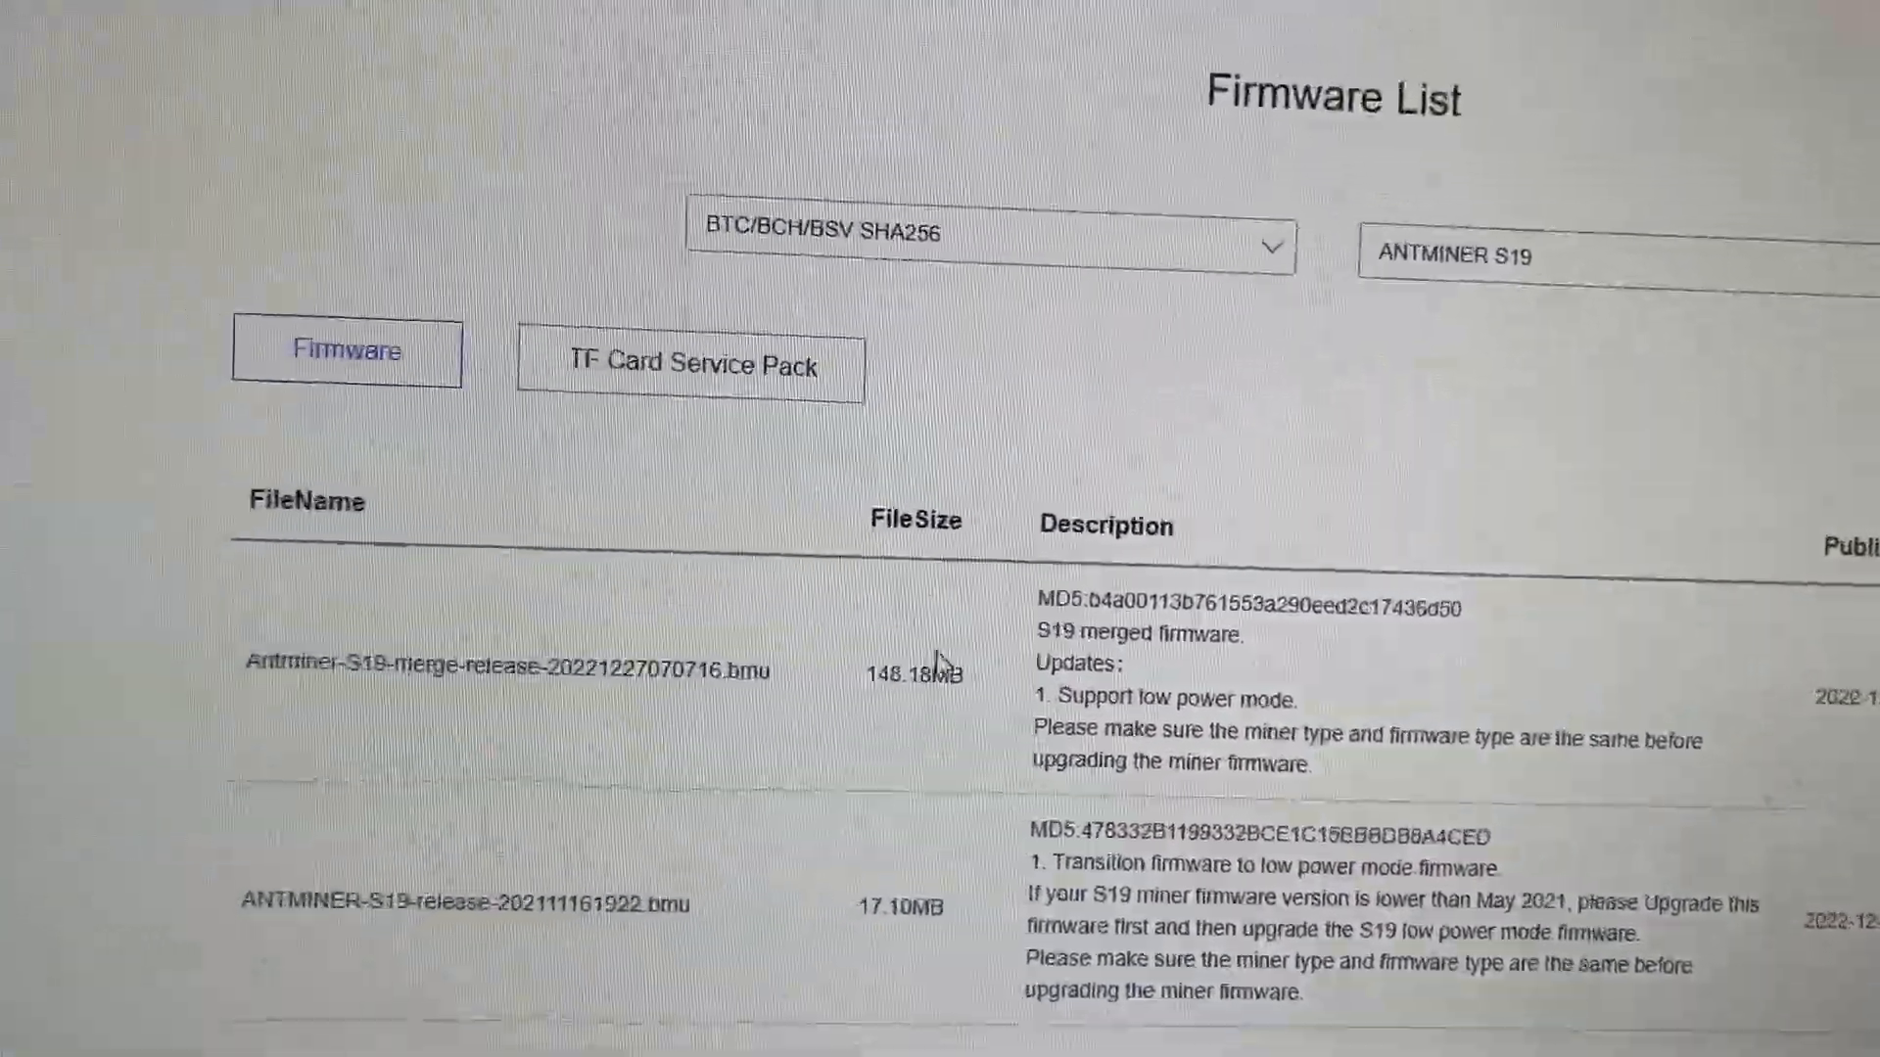
pyautogui.scroll(-3)
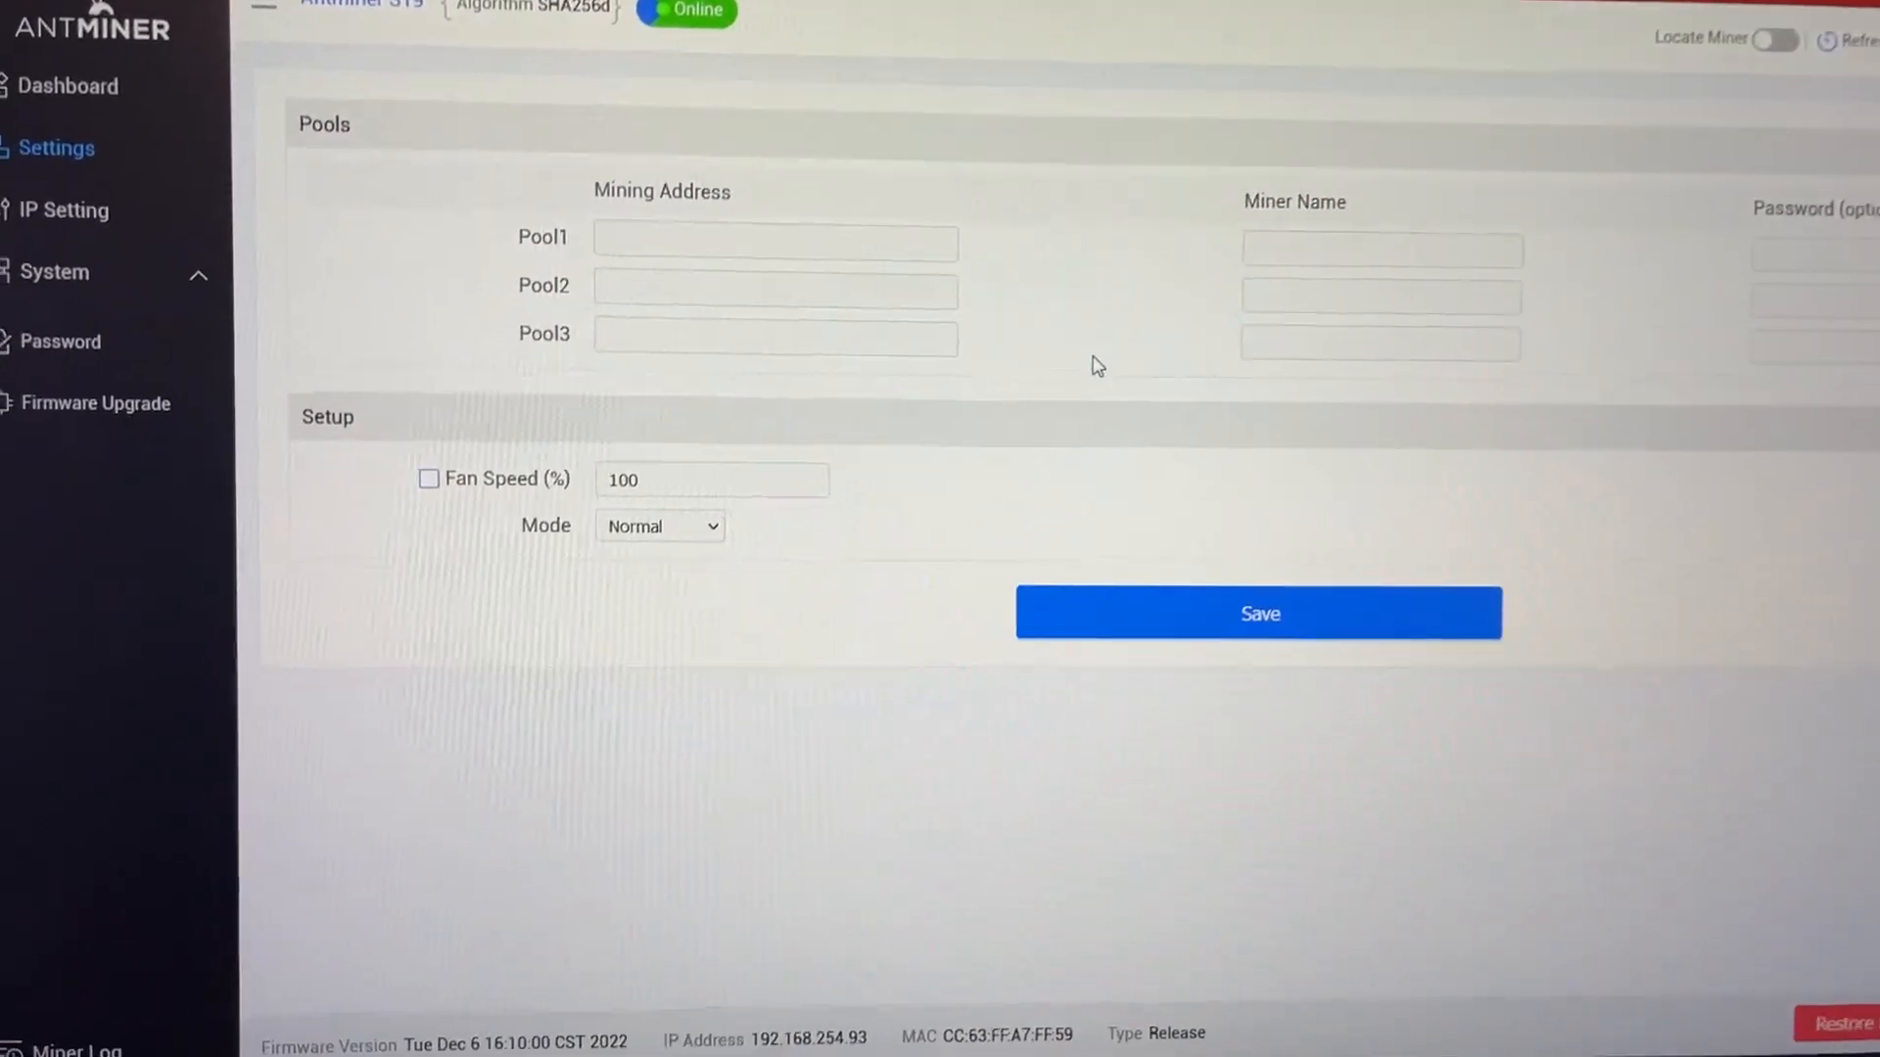
pyautogui.click(97, 403)
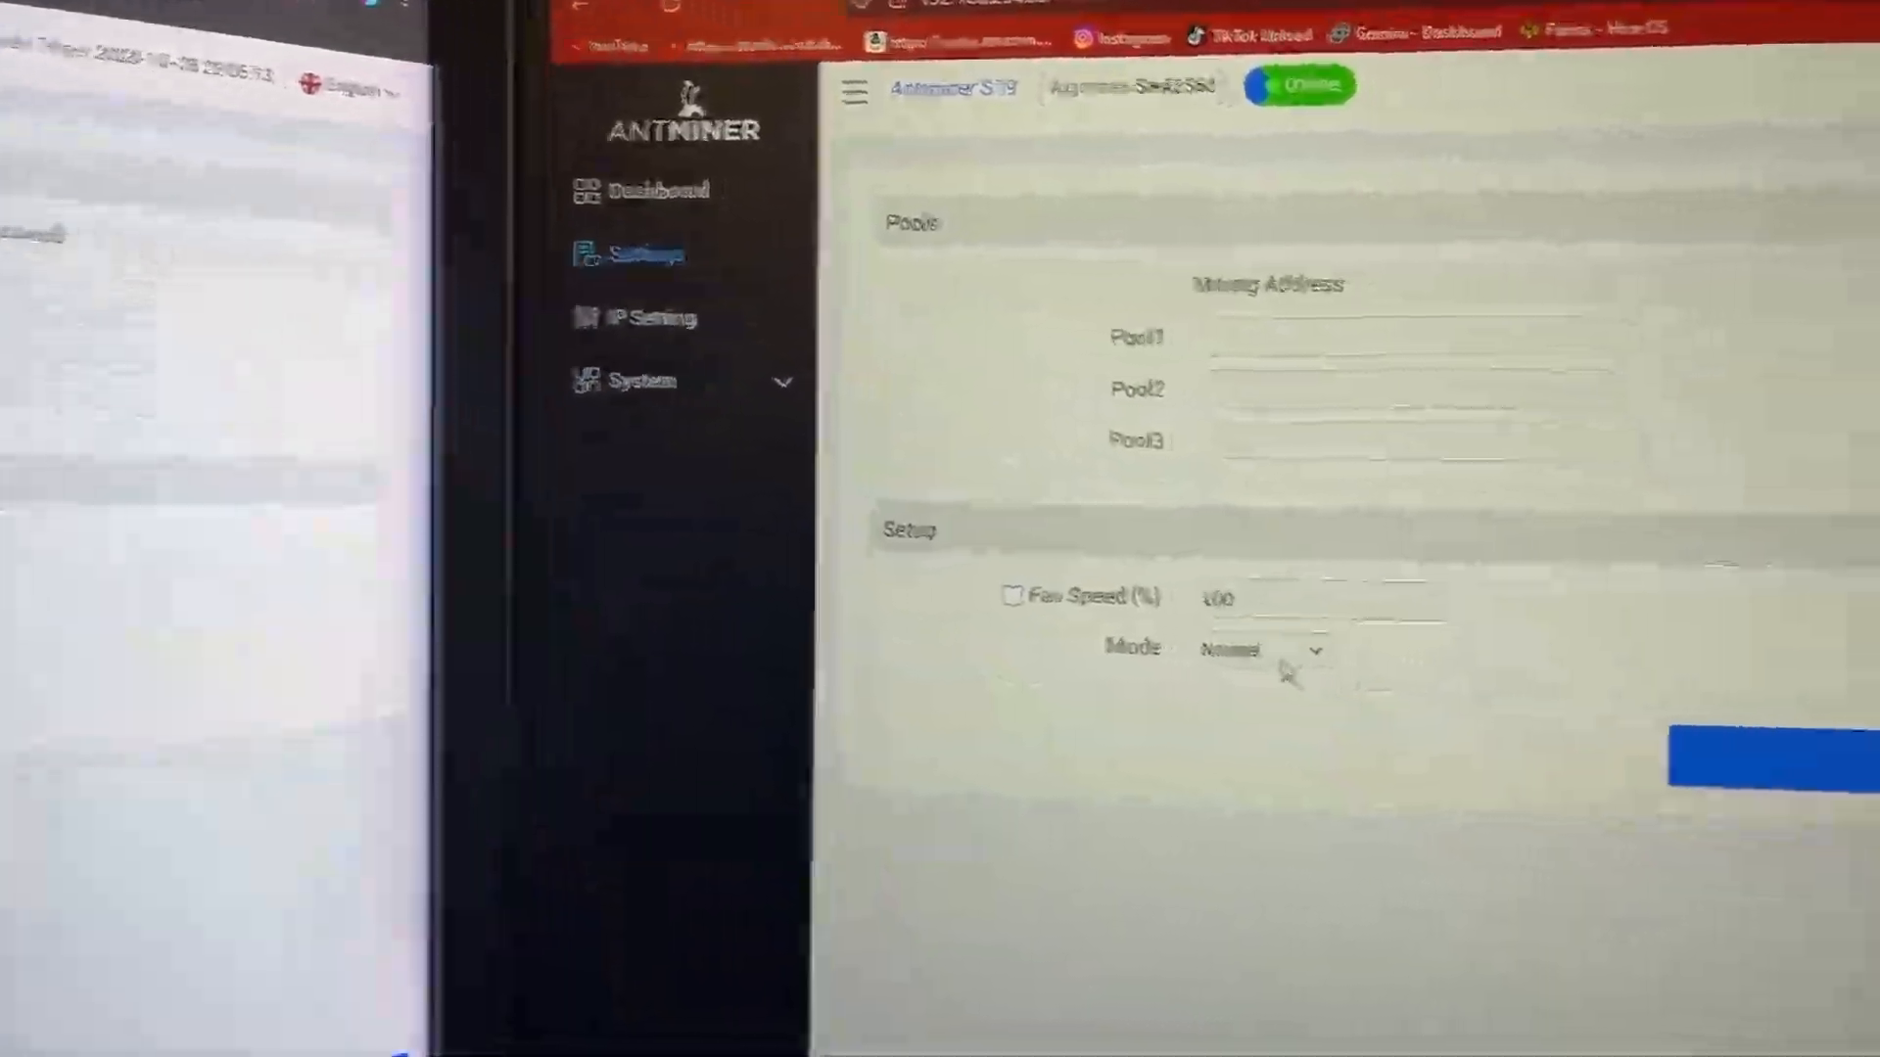
pyautogui.click(1259, 648)
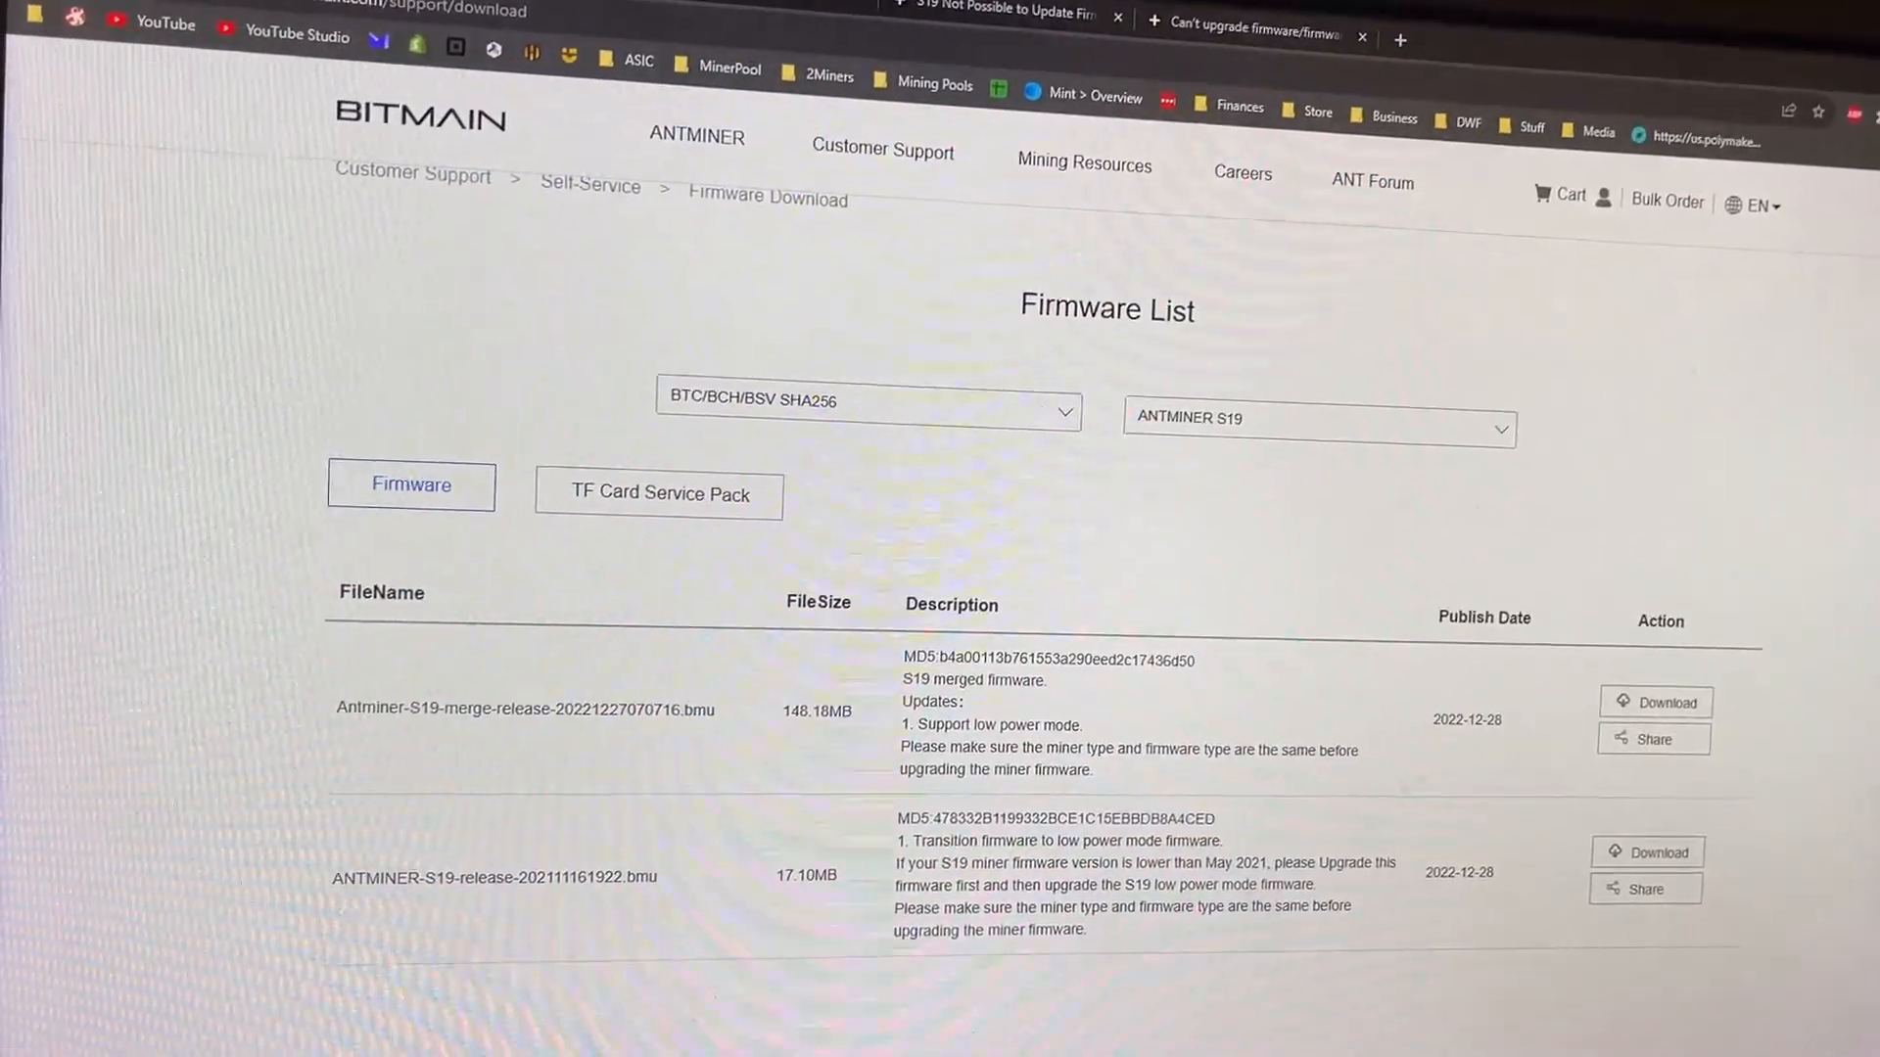
pyautogui.scroll(-3)
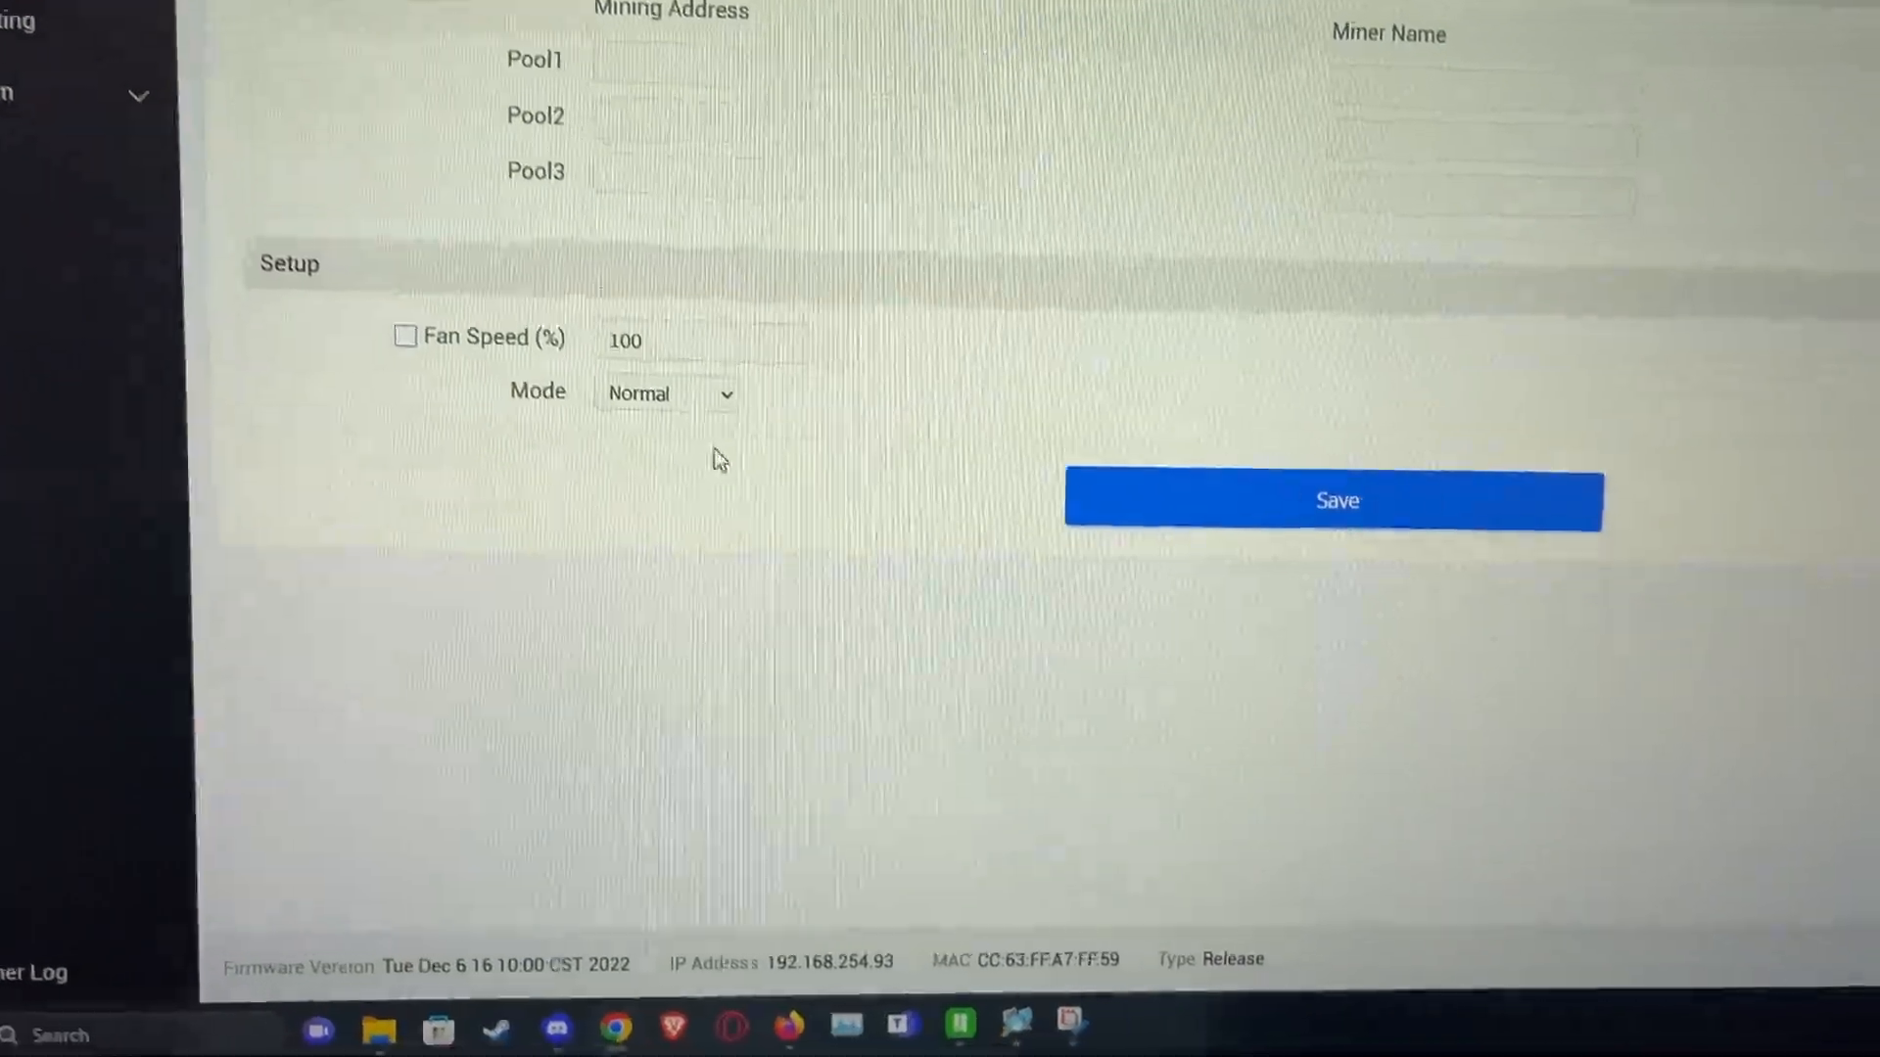
# Switch back to the Antminer Settings page with its Pools and fan Setup sections
pyautogui.click(667, 394)
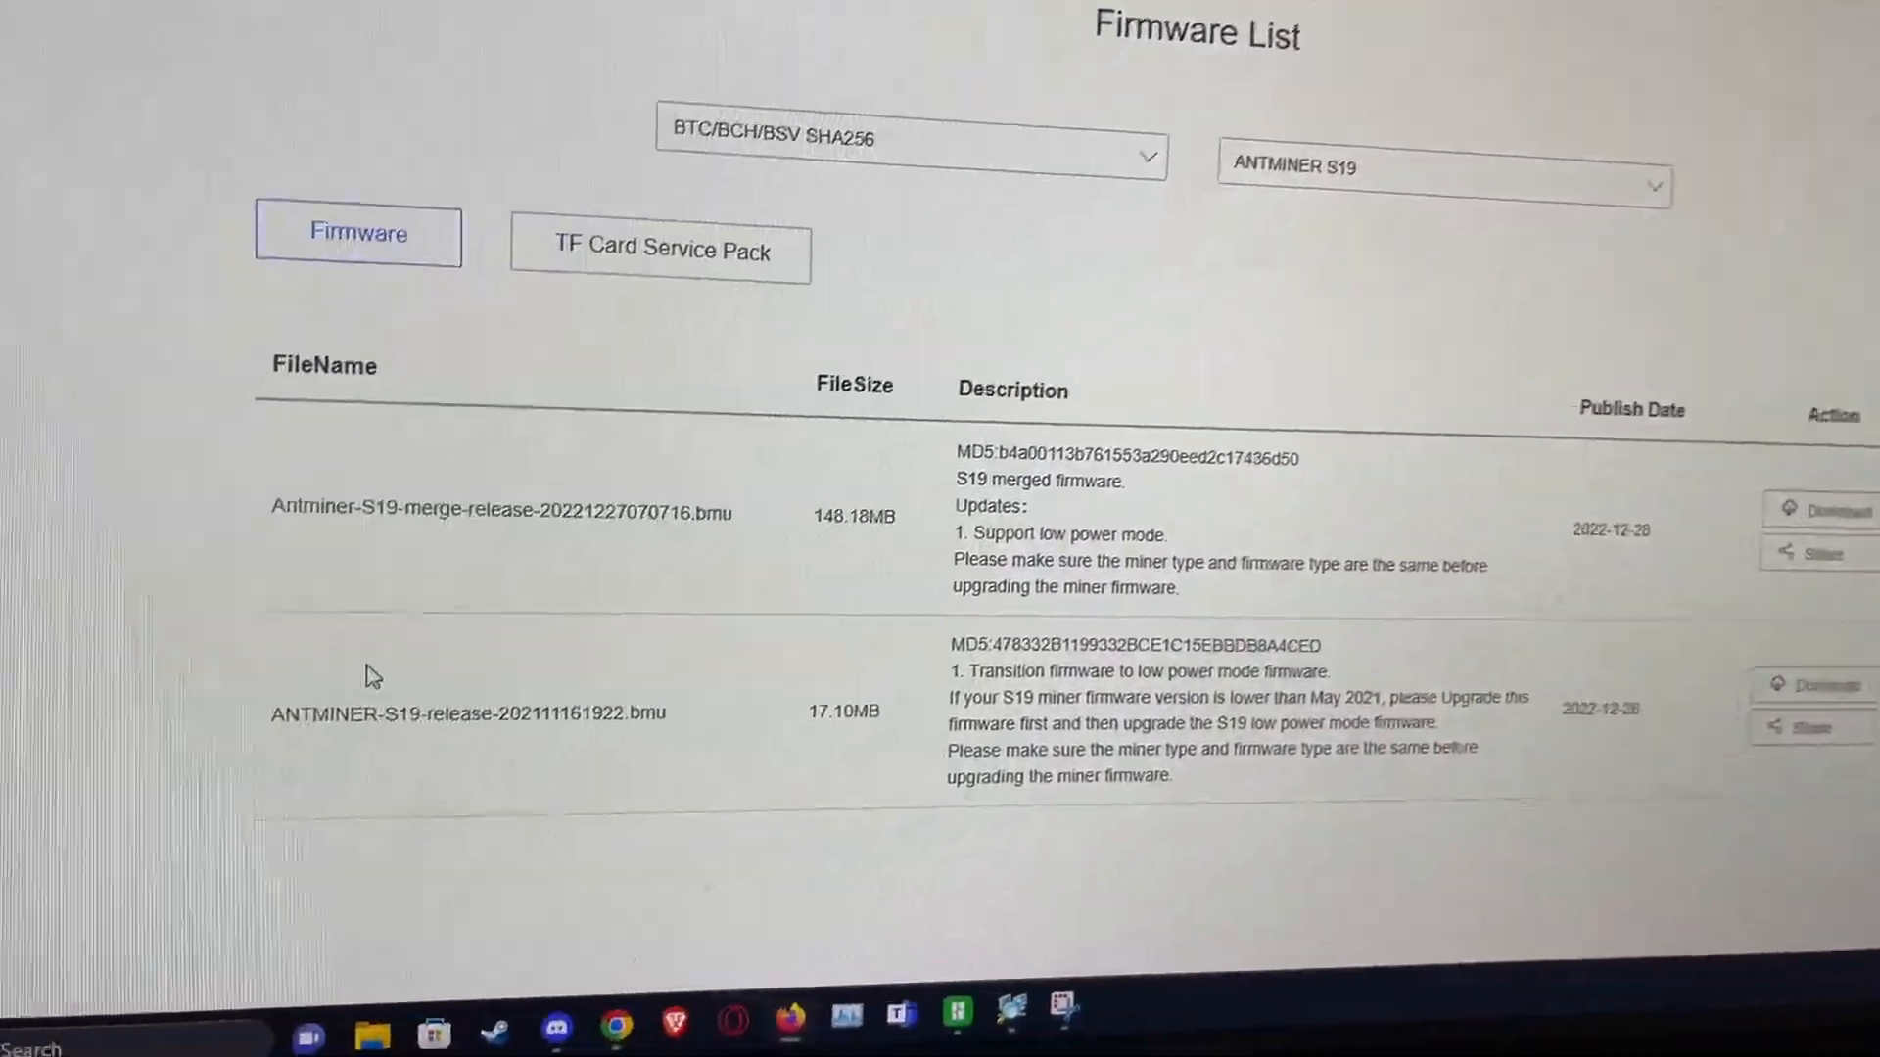
# Scroll Bitmain's S19 Firmware List to compare the merged and release .bmu files
pyautogui.scroll(-3)
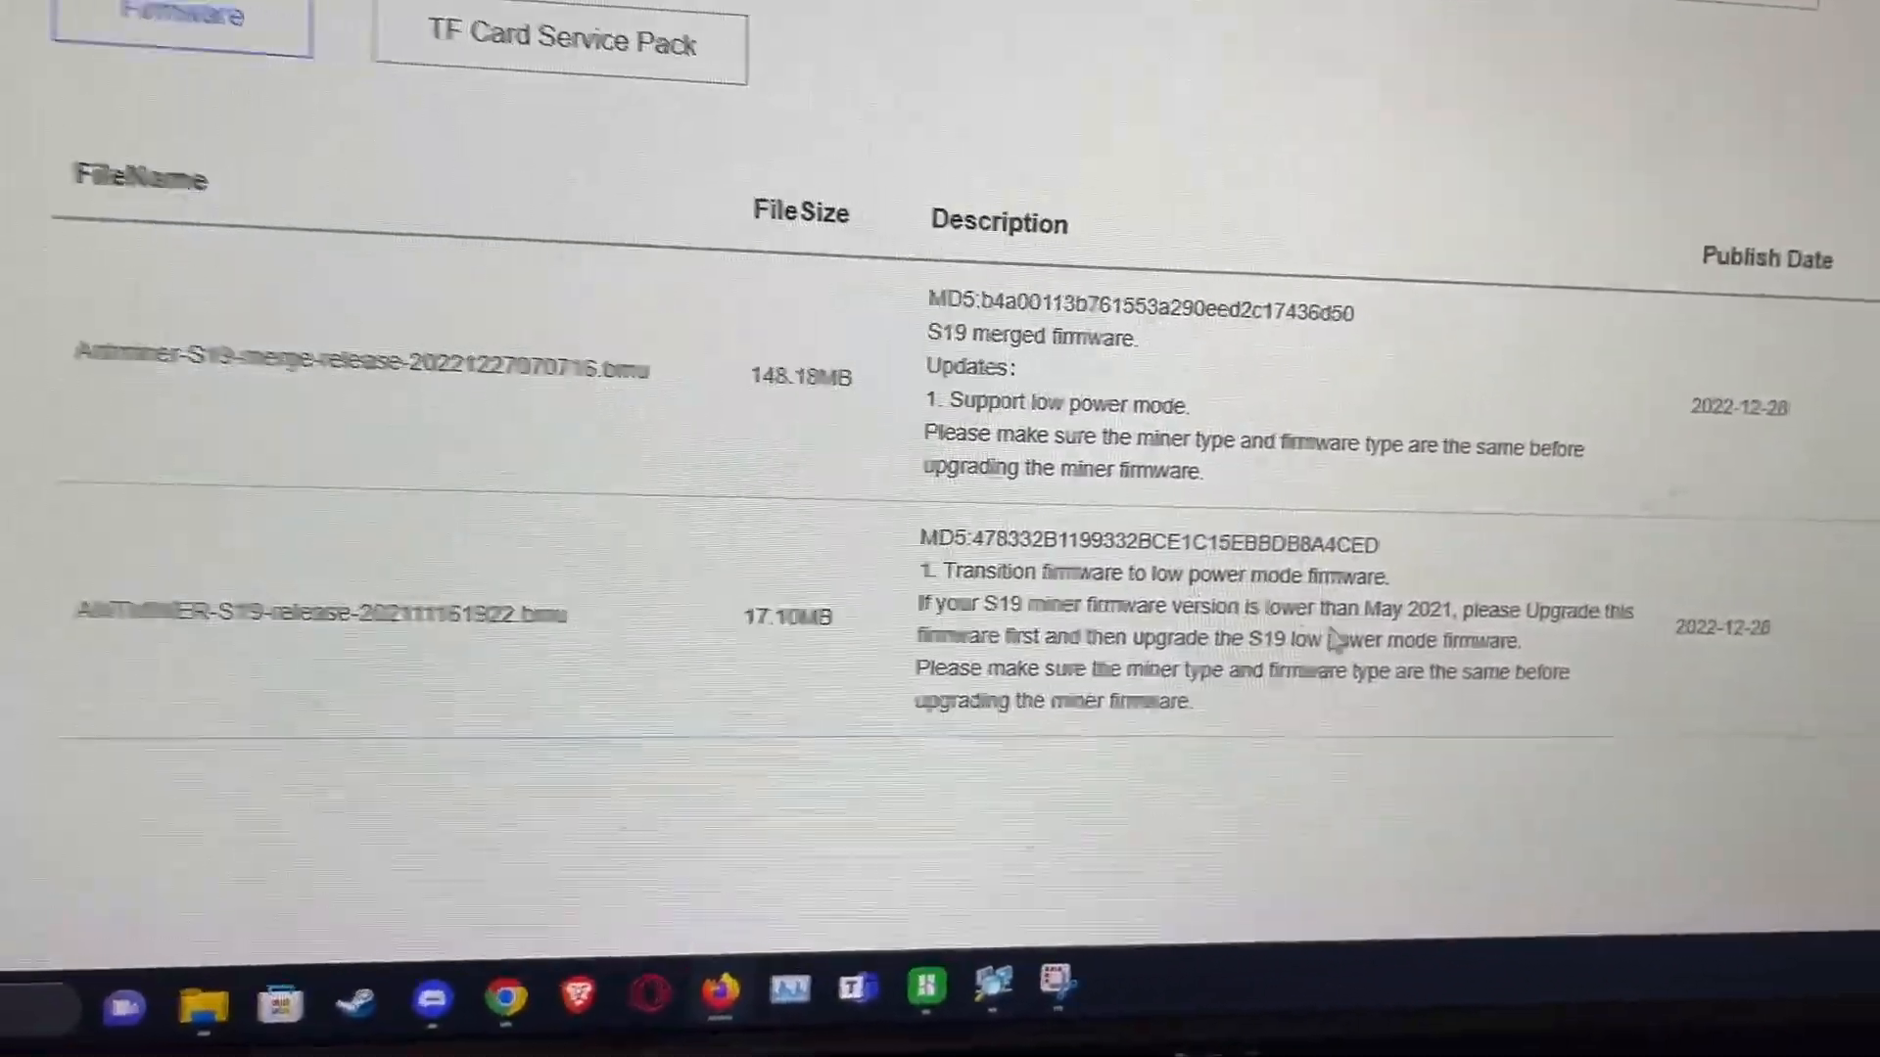